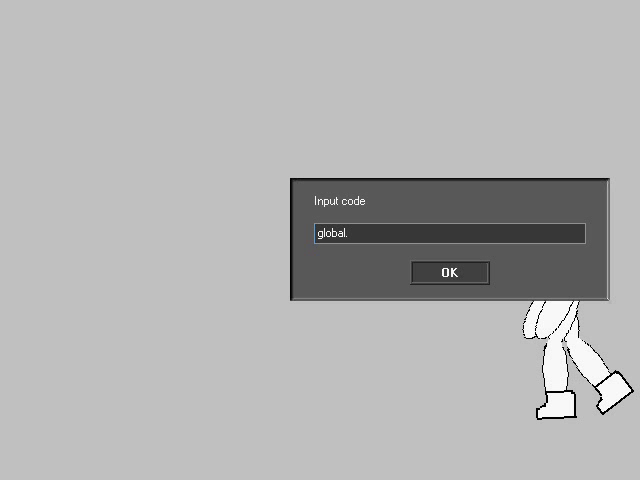
# - Enter a global.left_forearm_rotation command in the Input code box and submit it
pyautogui.write('lefg')
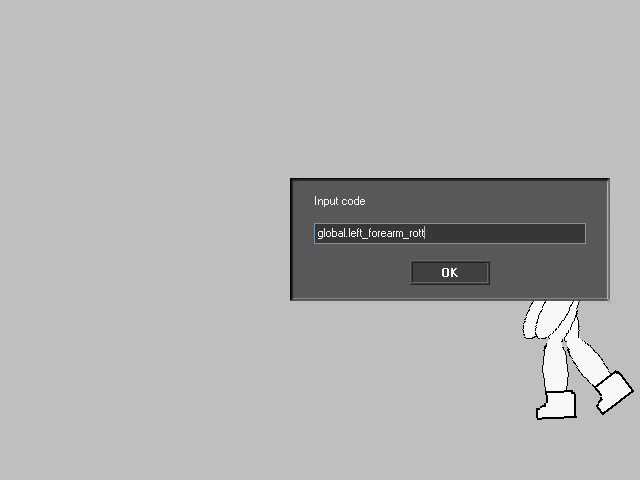
pyautogui.write('ation')
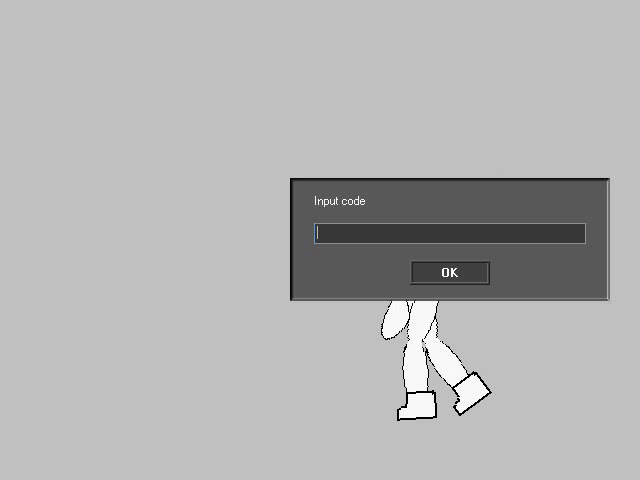
# - Enter a global.right_foot_rotation command to change the right foot's angle
pyautogui.write('global.right_foot')
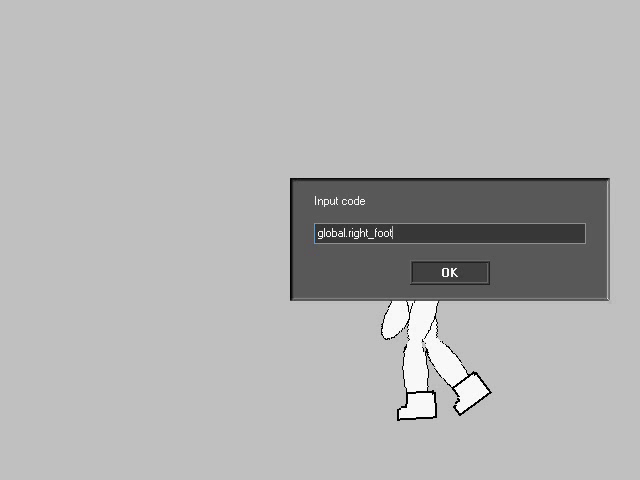
pyautogui.write('_rotation')
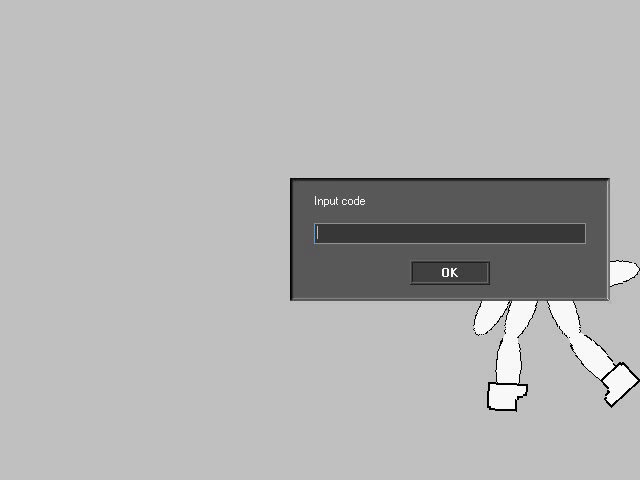
# - Submit an accel command, then a global.right_foot_rotation command for the walking figure
pyautogui.write('accel =')
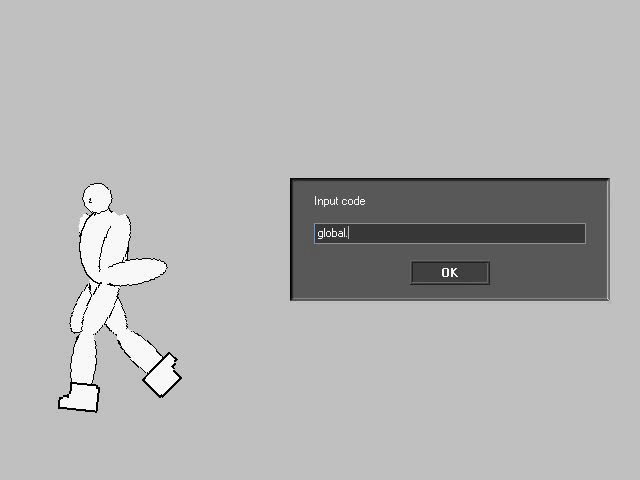
pyautogui.write('right_foo')
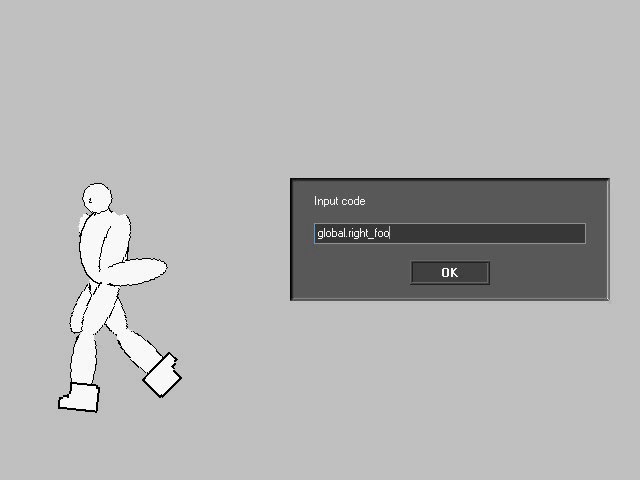
pyautogui.write('t_rotation')
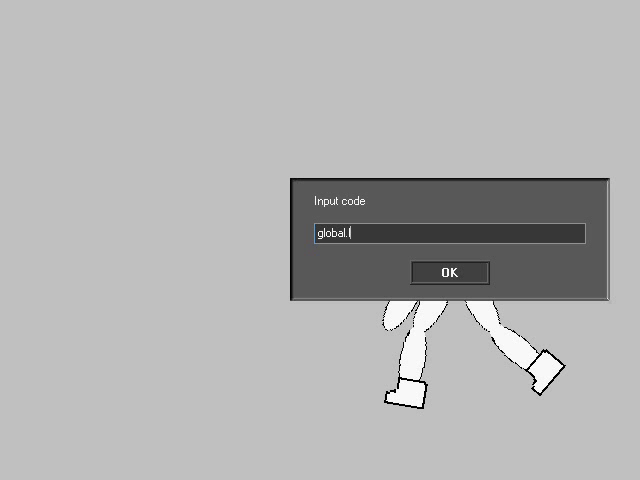
# - Set global.left_forearm_rotation = -10 and apply it to the figure
pyautogui.write('left_forearm_')
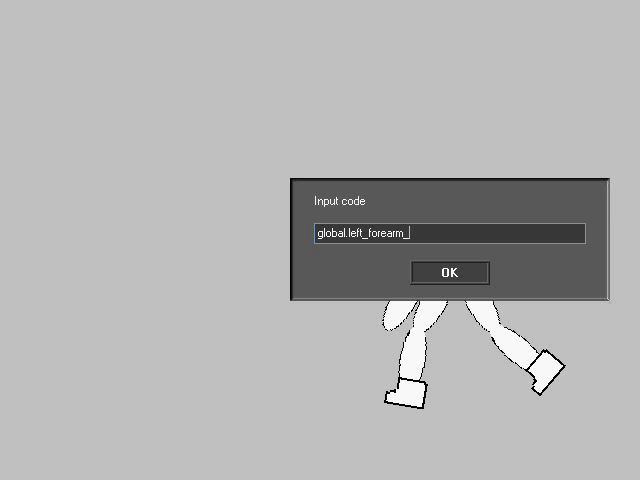
pyautogui.write('rotation =')
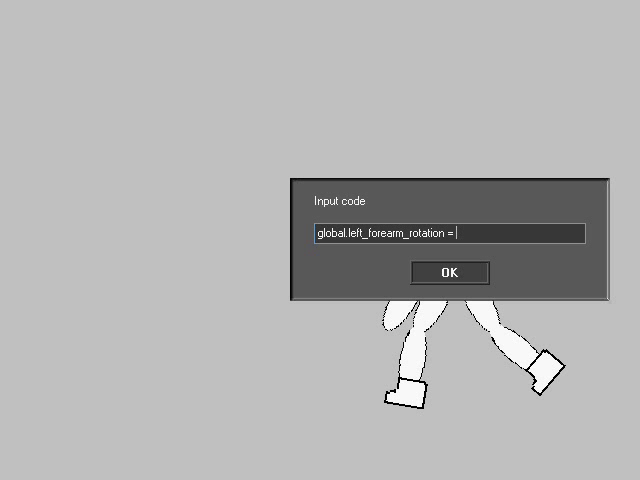
pyautogui.write('-10')
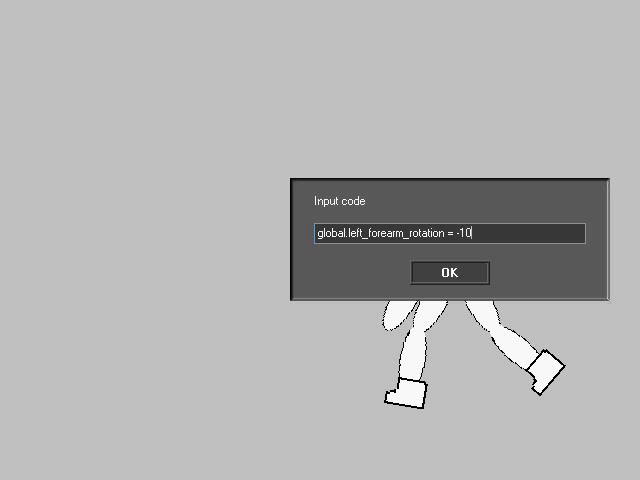
pyautogui.click(448, 272)
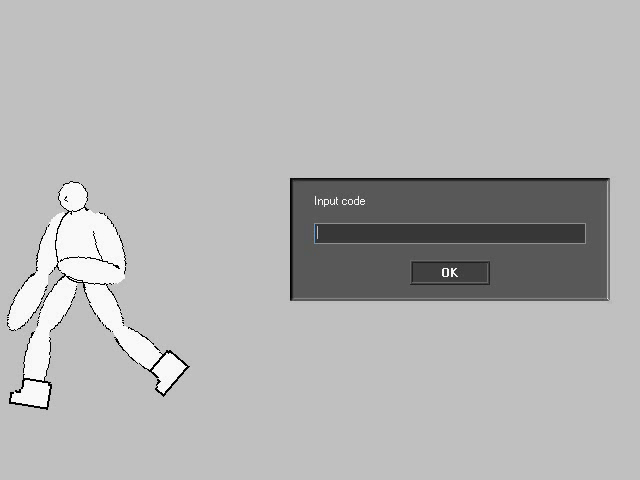
# - Set global.left_forearm_rotation = 100, then begin a global.right_f command
pyautogui.write('g')
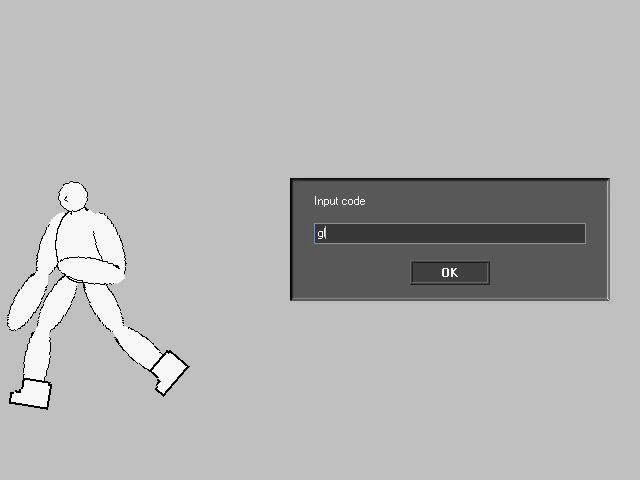
pyautogui.write('lobal.left_fore')
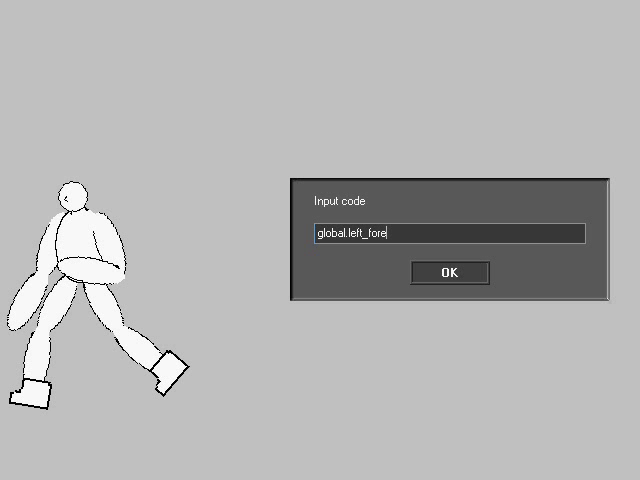
pyautogui.write('arm_ro')
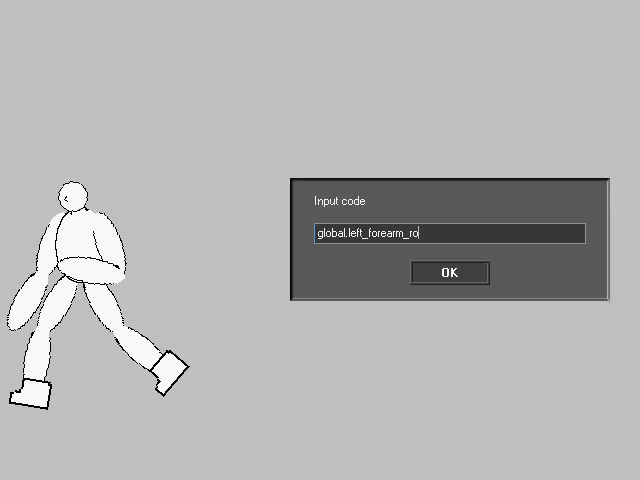
pyautogui.write('tation = 100')
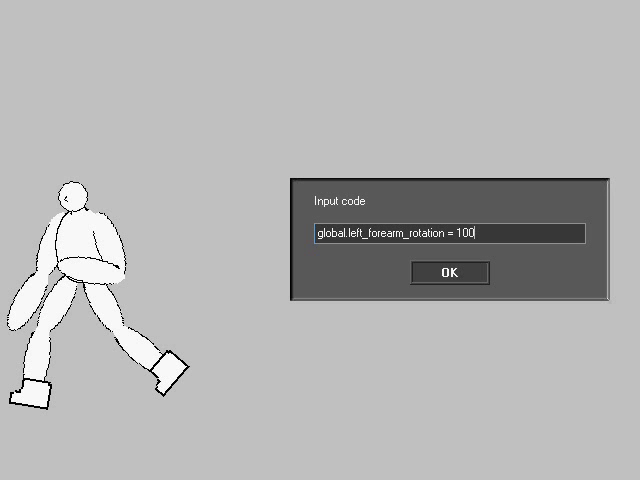
pyautogui.write('global.right+_f')
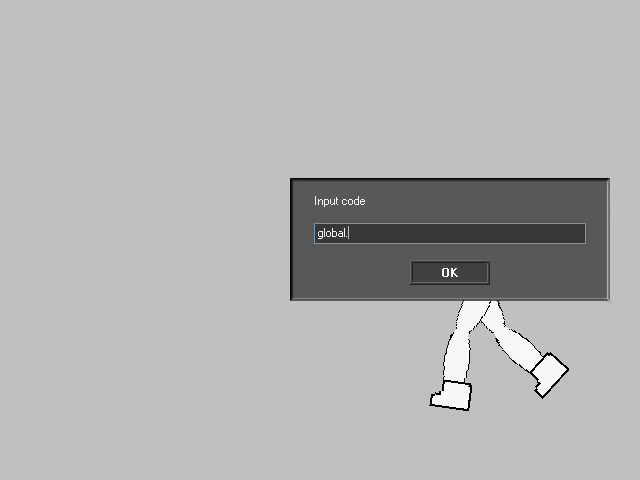
# - Enter a global.all_body_scaling command to enlarge the figure, then start another scaling command
pyautogui.write('all_body_')
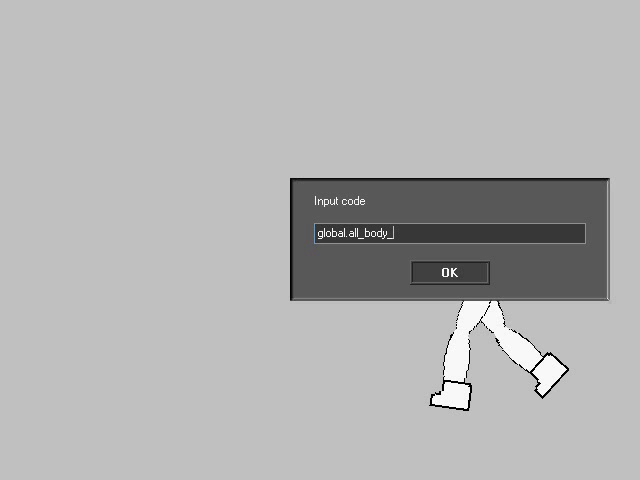
pyautogui.write('scaling =')
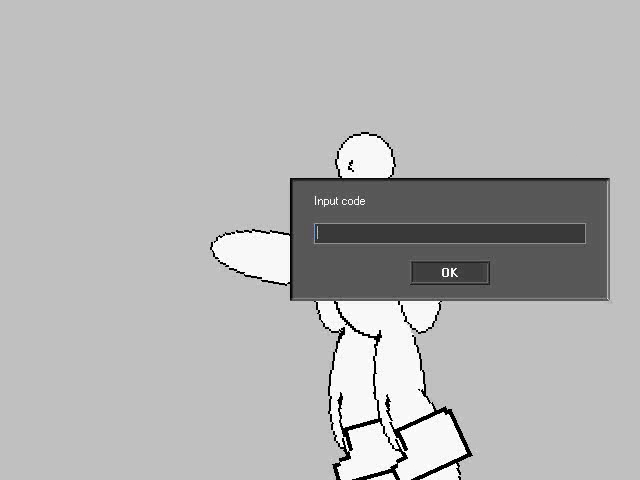
pyautogui.write('global.a')
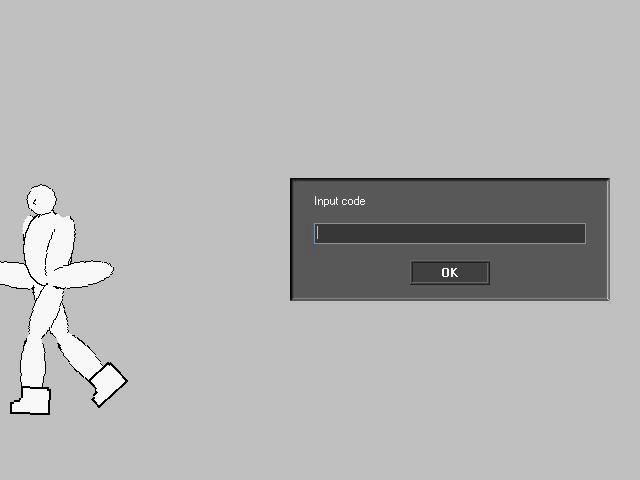
# - Type global.all_body_rotation = 180 to flip the whole figure
pyautogui.write('global')
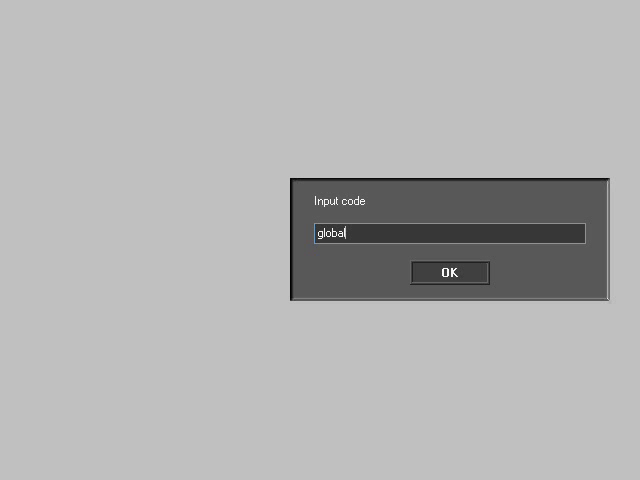
pyautogui.write('.all_body_')
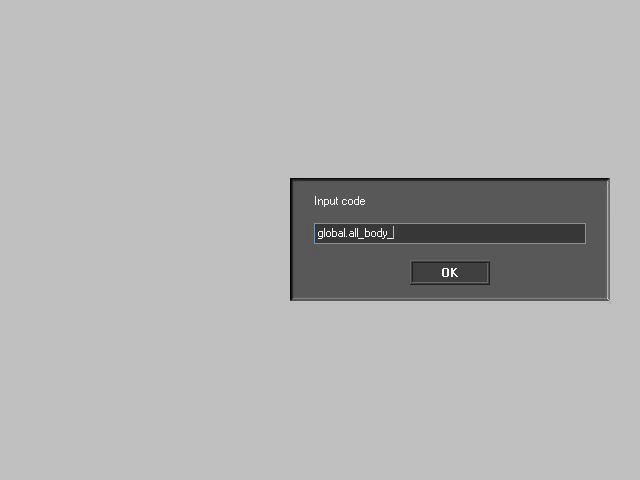
pyautogui.write('rotation = 180')
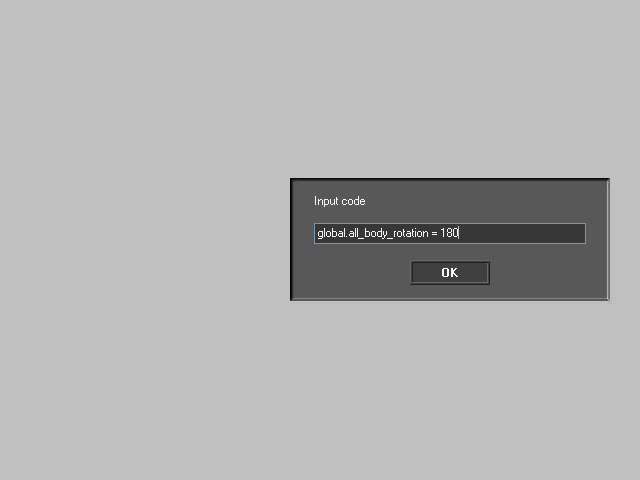